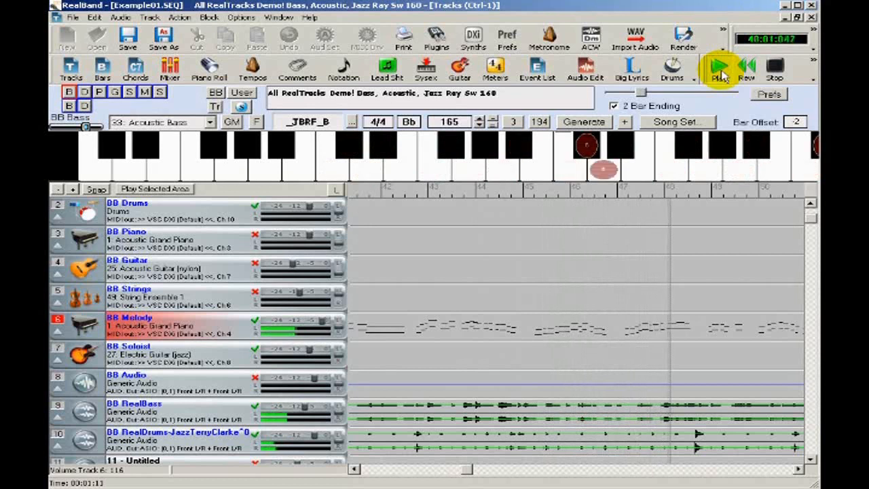
Play the first demo song, then switch to another demo and play it.
left_click(717, 68)
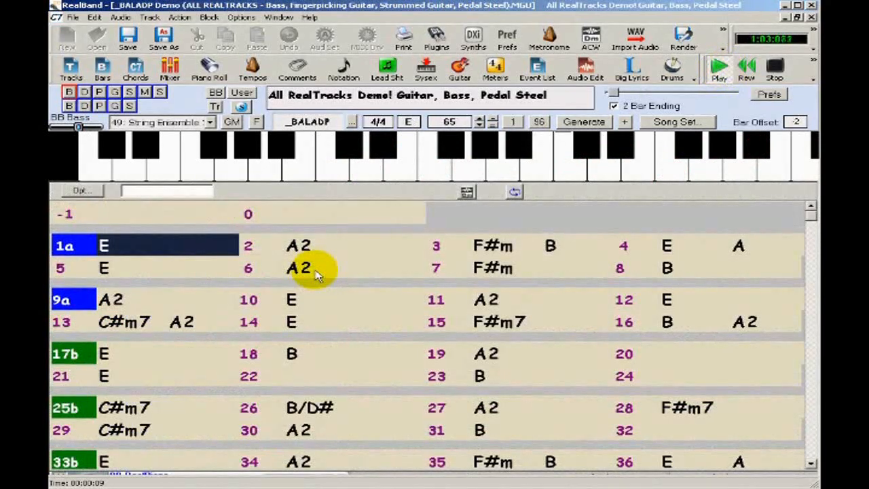
left_click(299, 244)
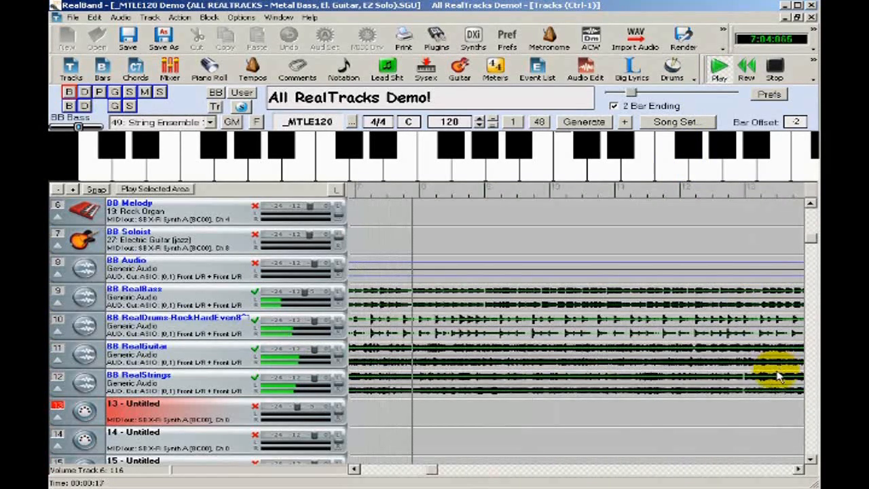
left_click(717, 68)
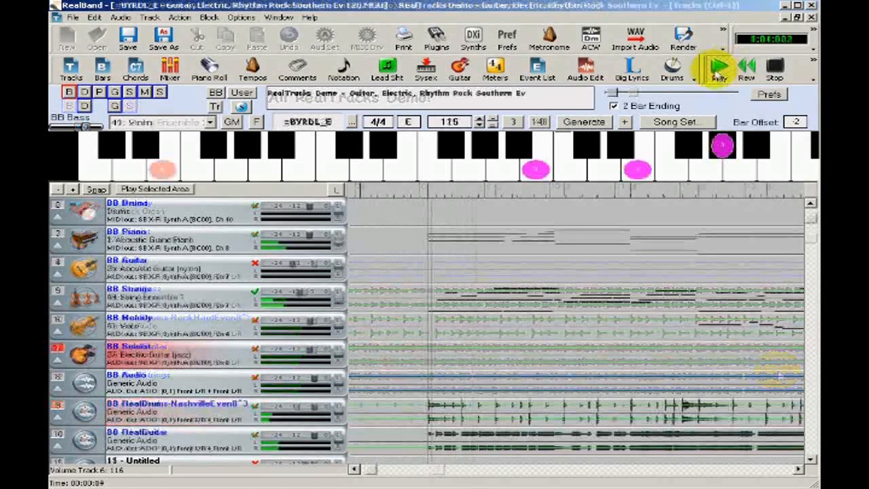
Load the electric rhythm guitar Southern rock demo and leave it playing at tempo 115.
left_click(719, 66)
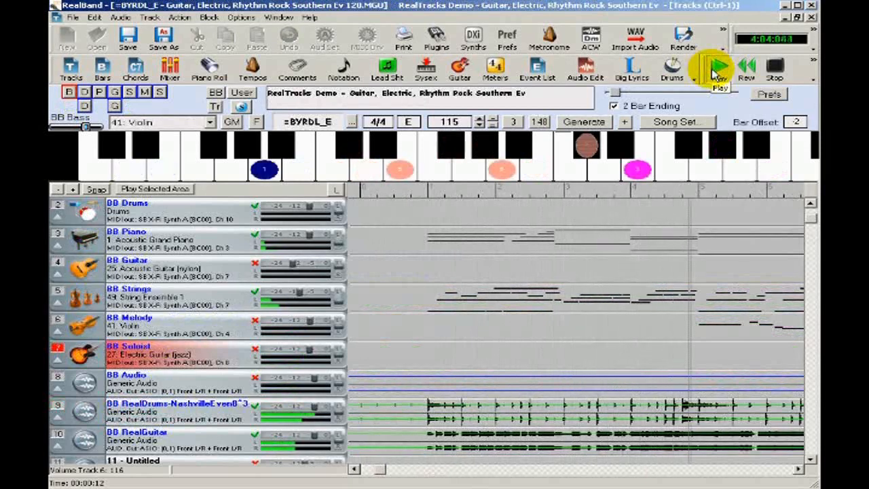
left_click(717, 67)
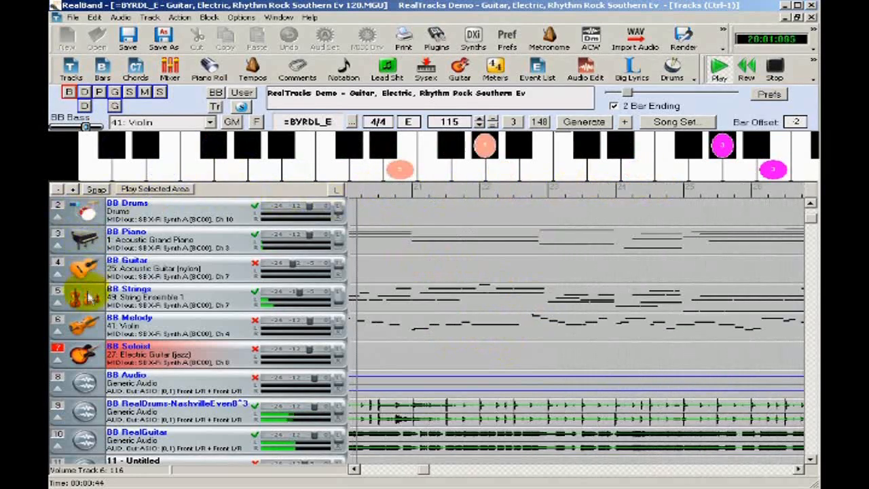
mouse_move(90, 415)
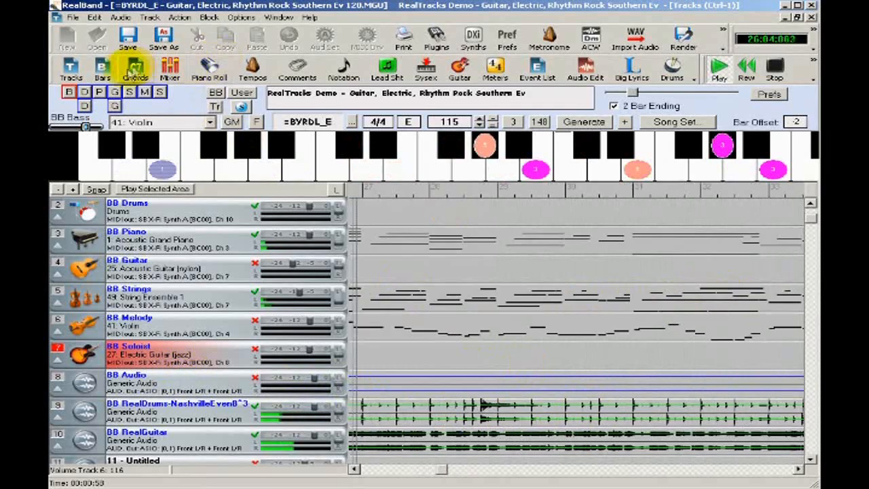
Display the Southern rock demo's chord sheet with its A, C#m, D and F#m7 chords.
left_click(136, 68)
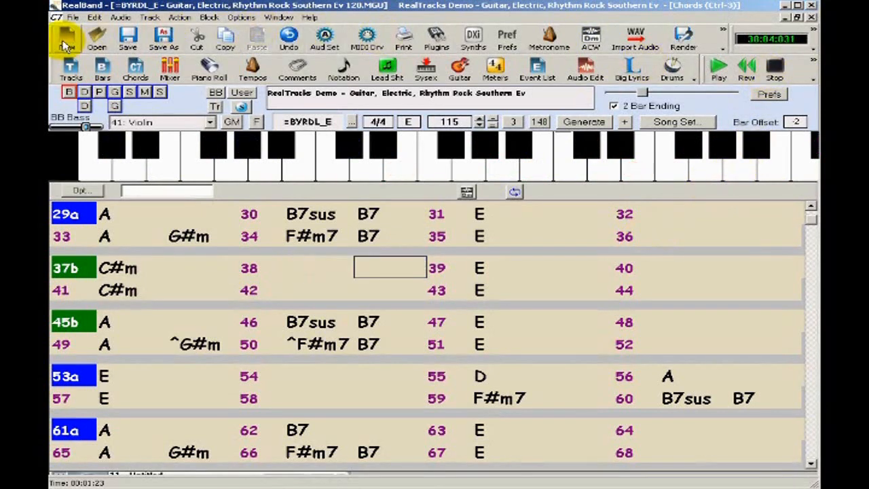
Start a new empty song and enter C chords across the first bars of the progression.
left_click(65, 38)
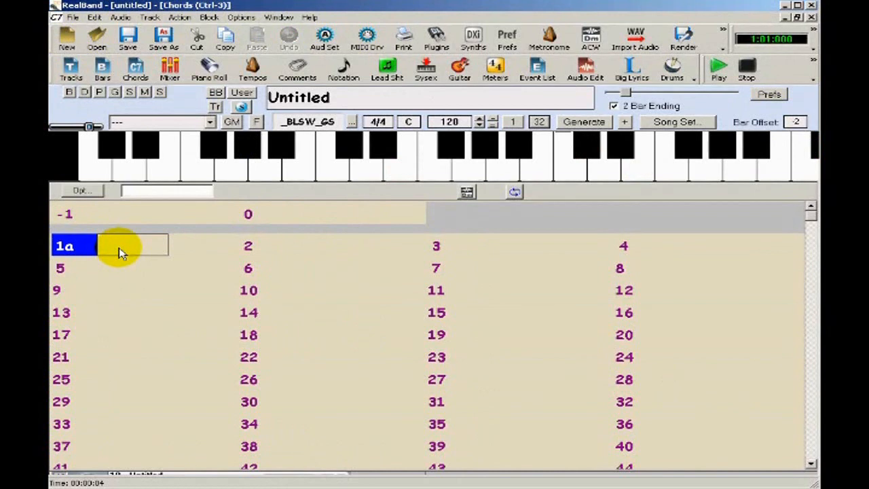
type("C")
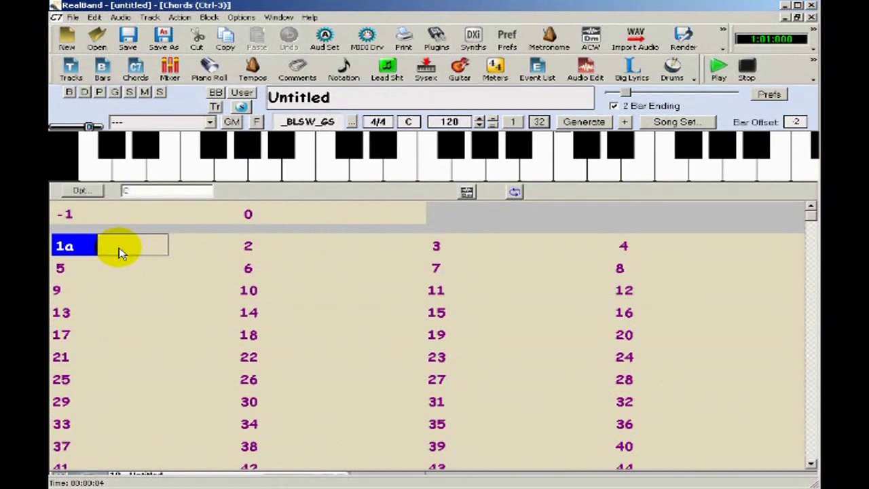
type("C")
left_click(520, 244)
type("F C")
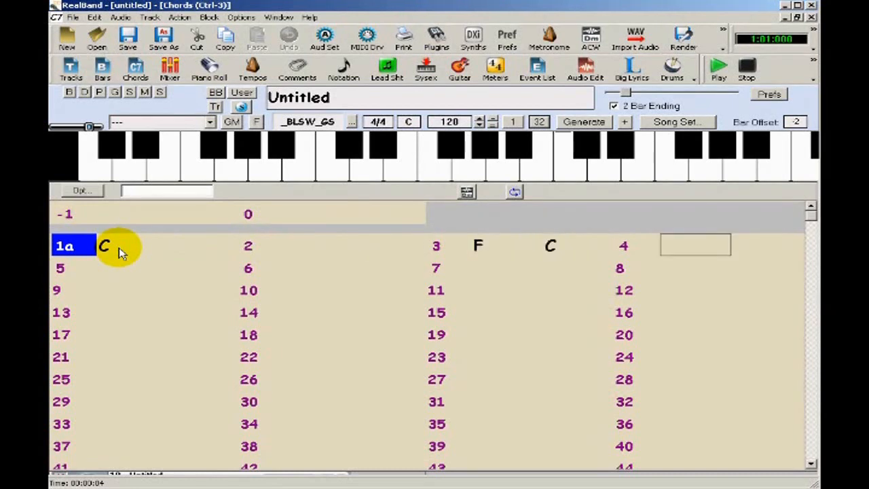
left_click(133, 266)
type("C")
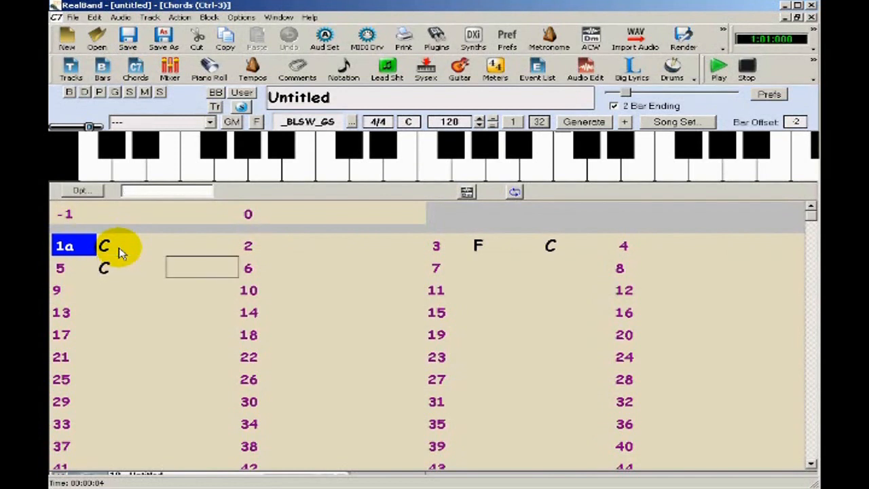
left_click(319, 266)
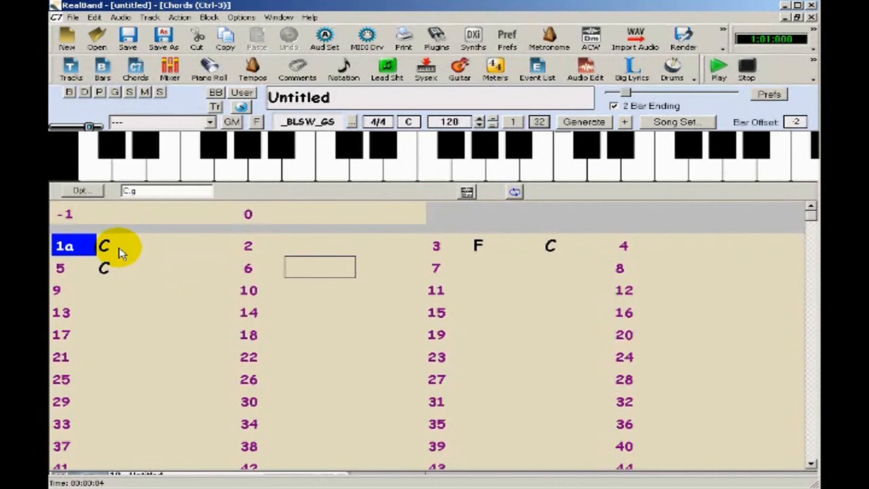
left_click(389, 267)
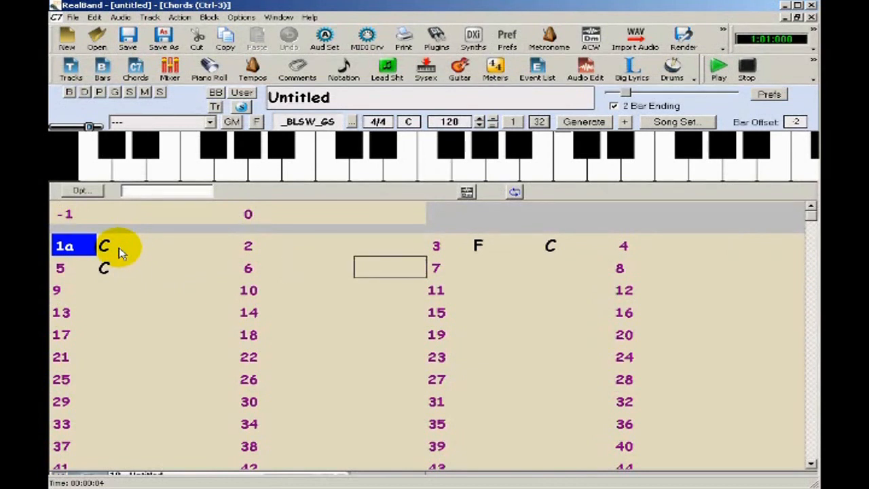
left_click(319, 266)
type("C G/B Am")
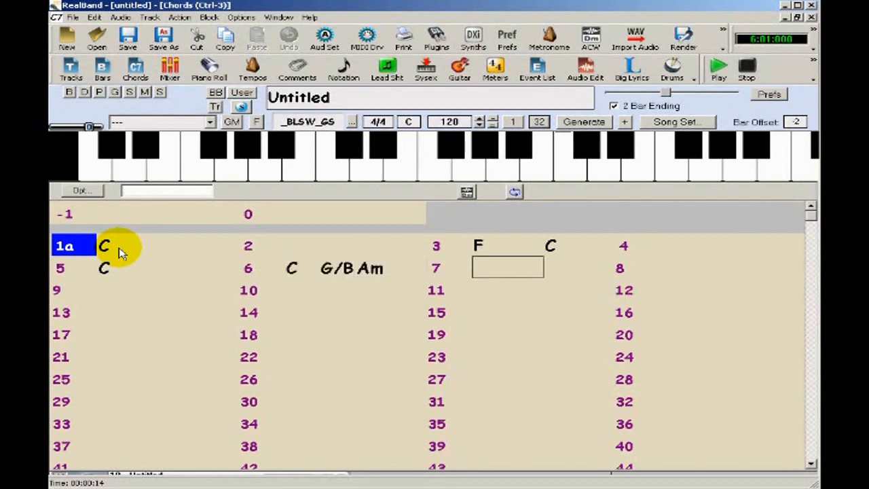
type("C")
left_click(578, 266)
type("G")
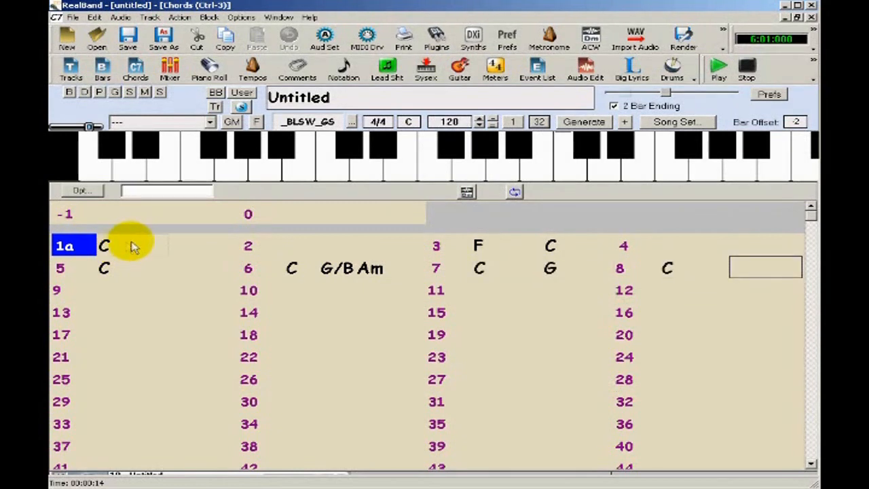
Copy the chords of bars 1 to 8 and paste them starting at bar 9.
left_click(94, 16)
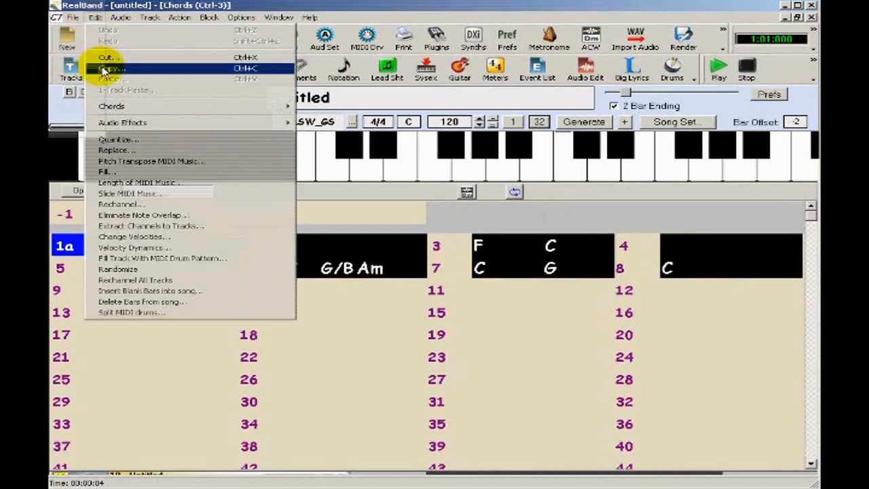
left_click(109, 68)
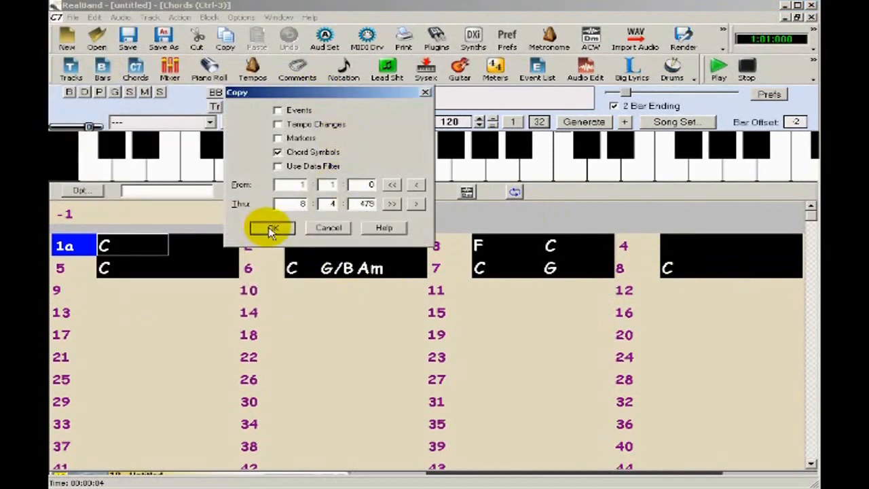
left_click(272, 228)
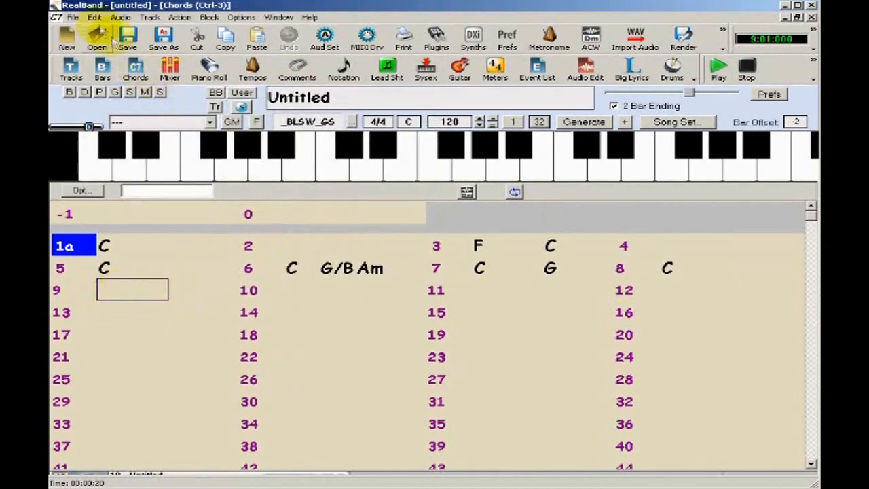
left_click(257, 38)
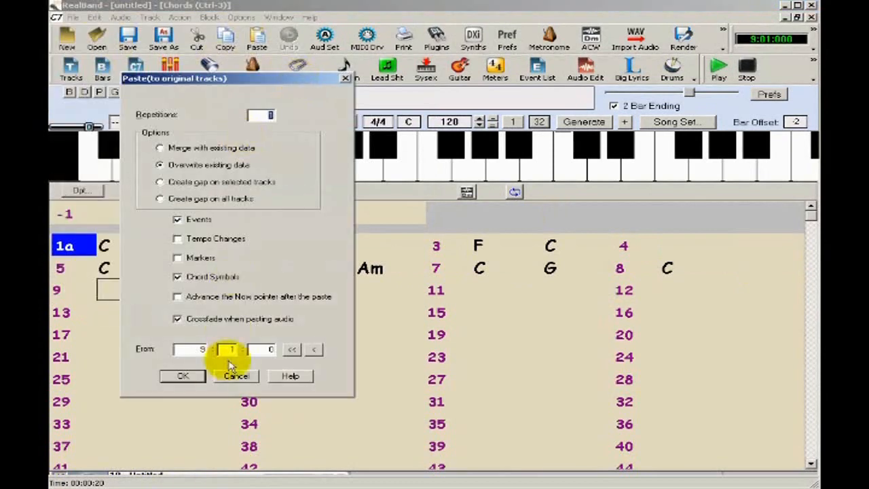
left_click(182, 376)
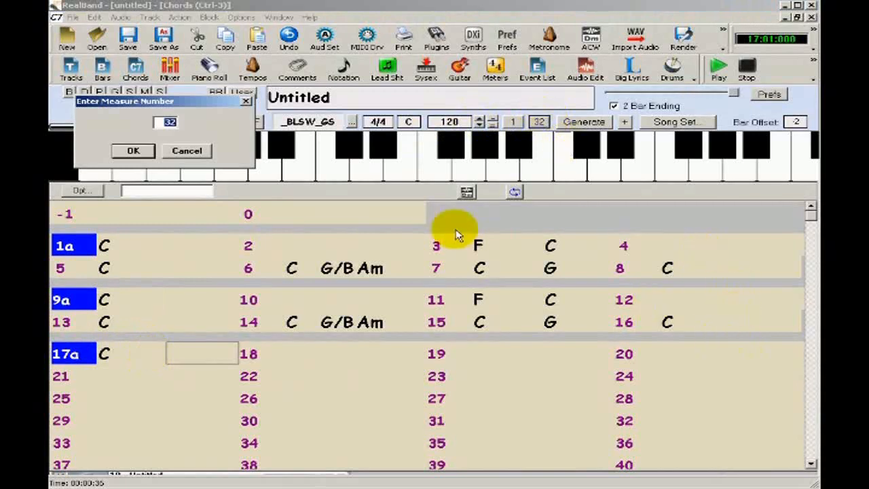
Confirm the song's ending bar and set the tempo to 138.
left_click(133, 151)
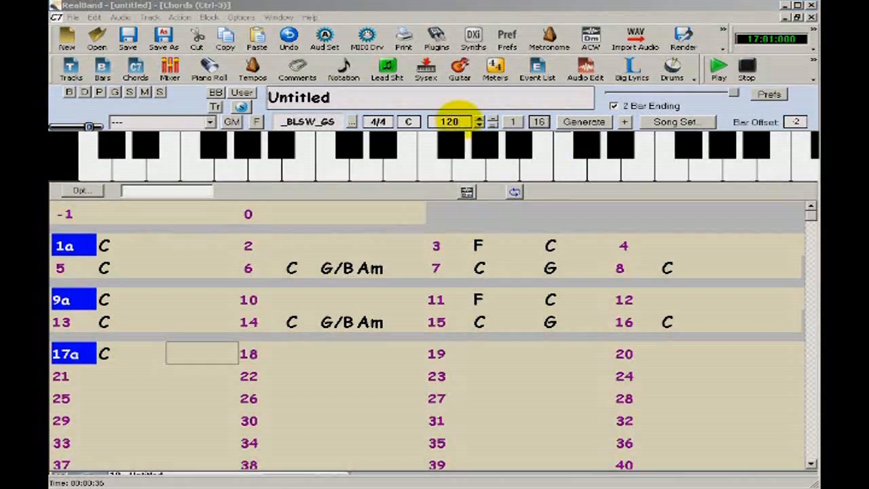
left_click(479, 118)
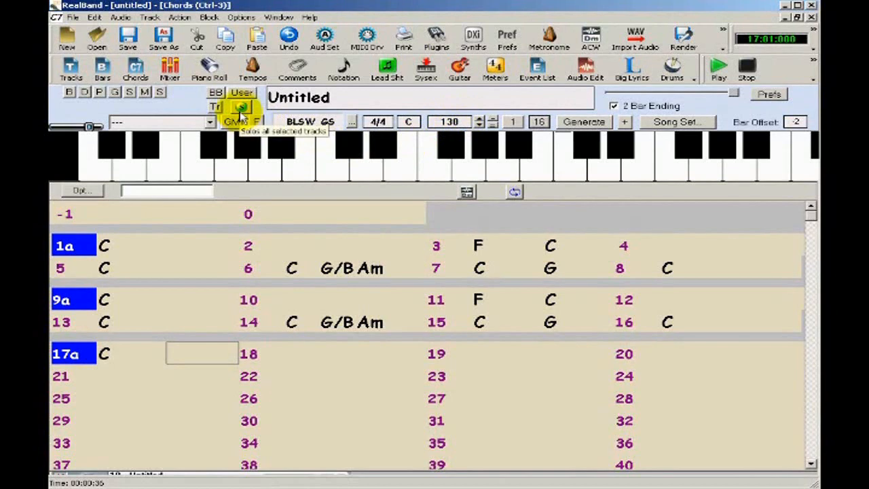
Bring up the style picker listing styles from every category to find _BG_BAND.
left_click(310, 122)
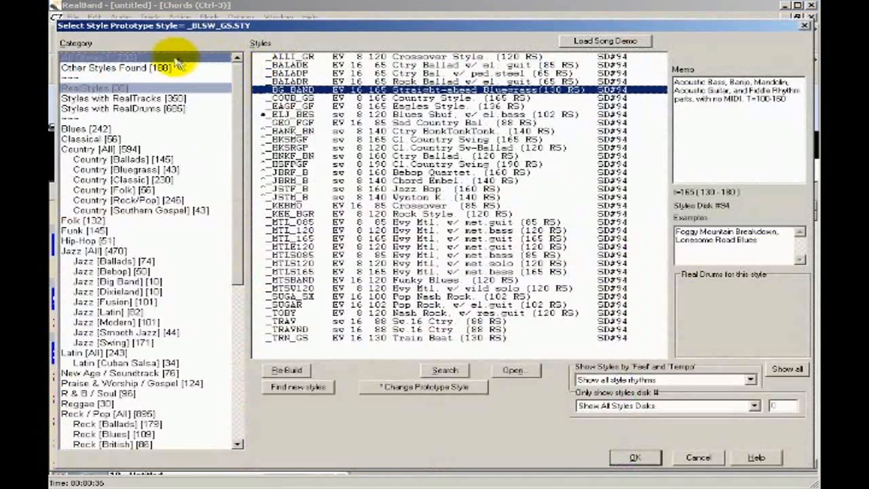
left_click(101, 57)
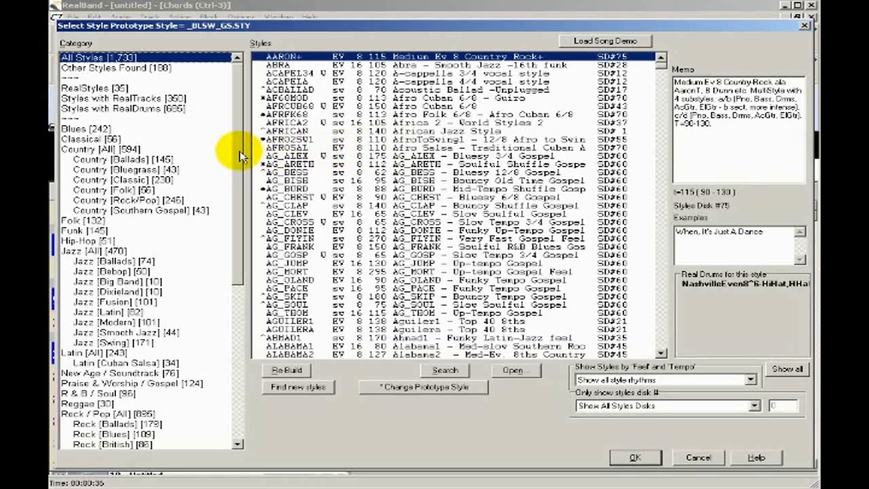
mouse_move(231, 156)
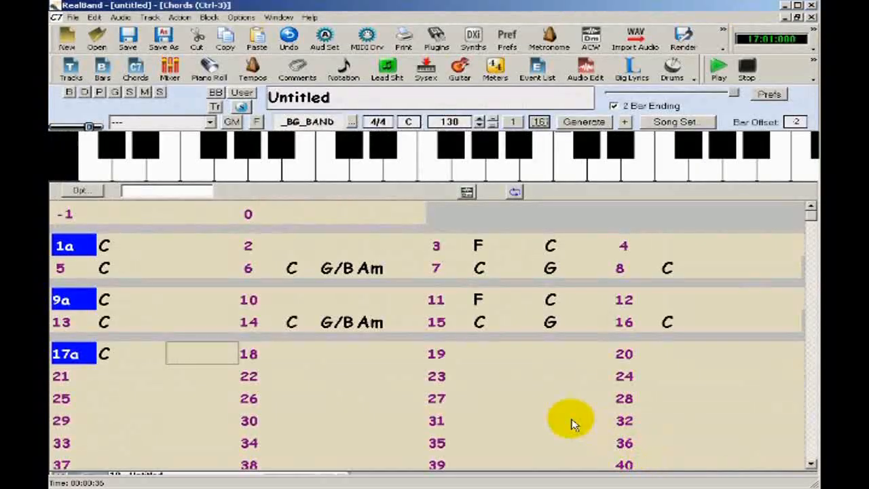
Show all tracks and generate the bass, drums, piano, guitar and strings RealTracks.
left_click(71, 68)
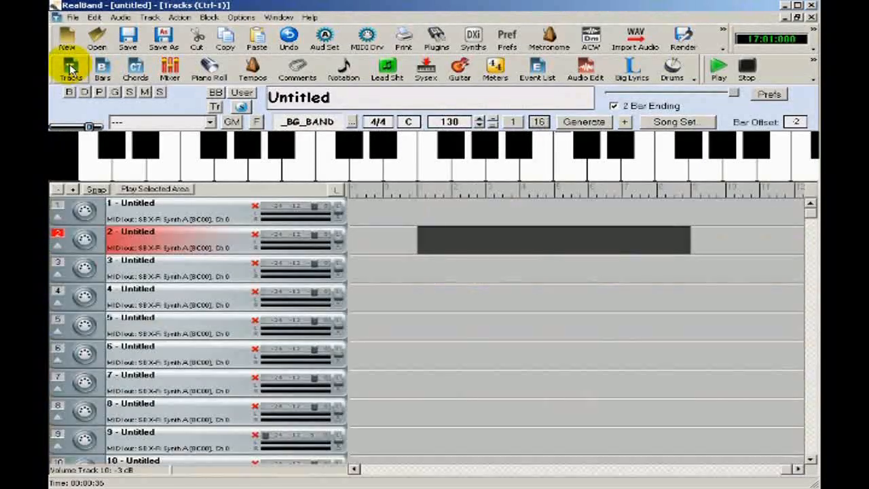
mouse_move(70, 68)
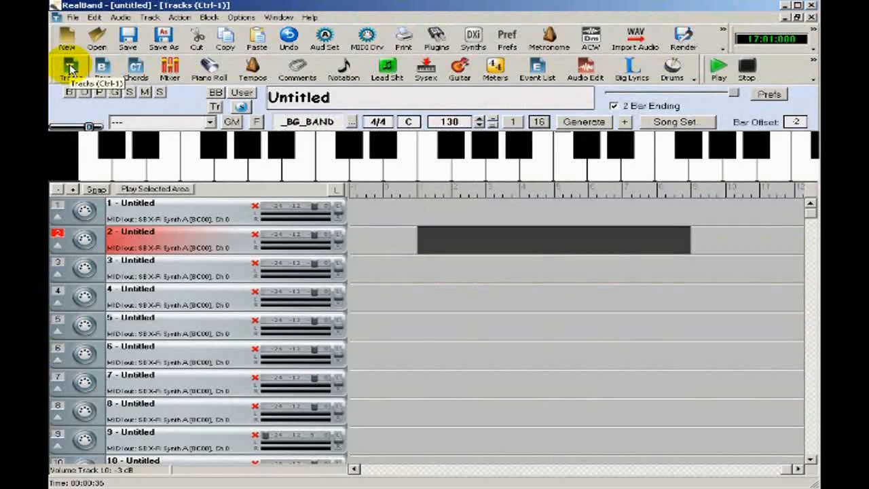
mouse_move(441, 92)
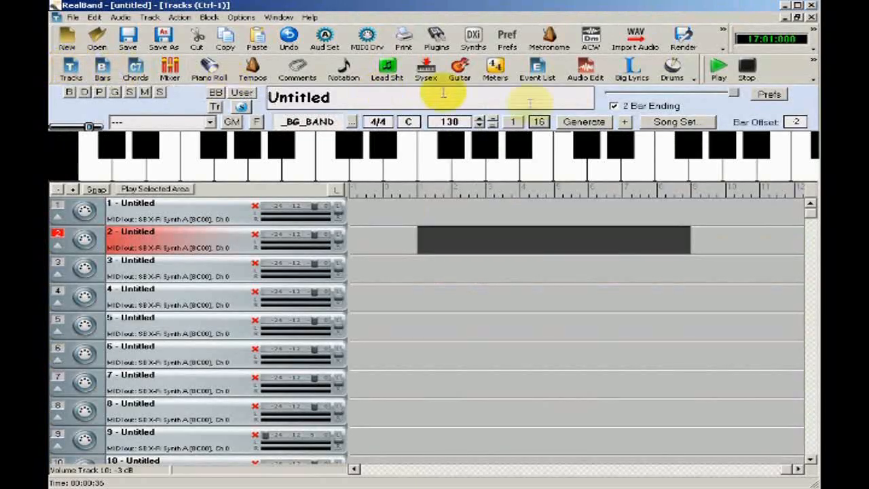
mouse_move(584, 122)
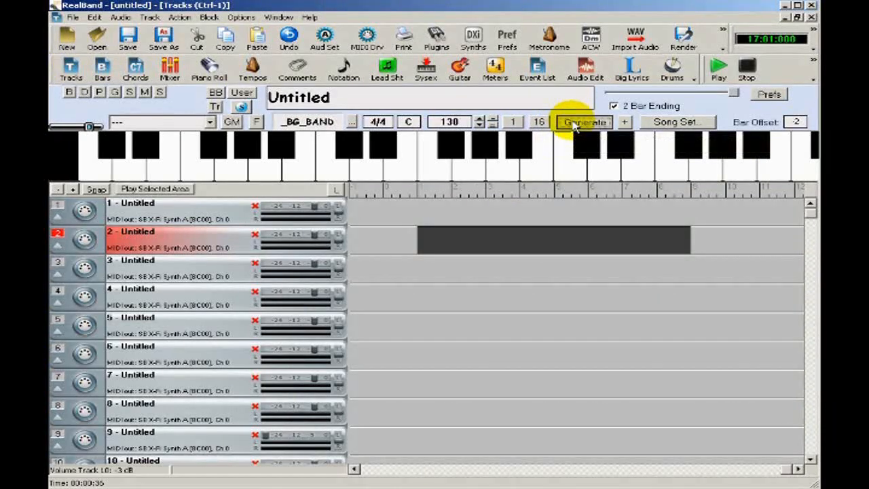
left_click(583, 122)
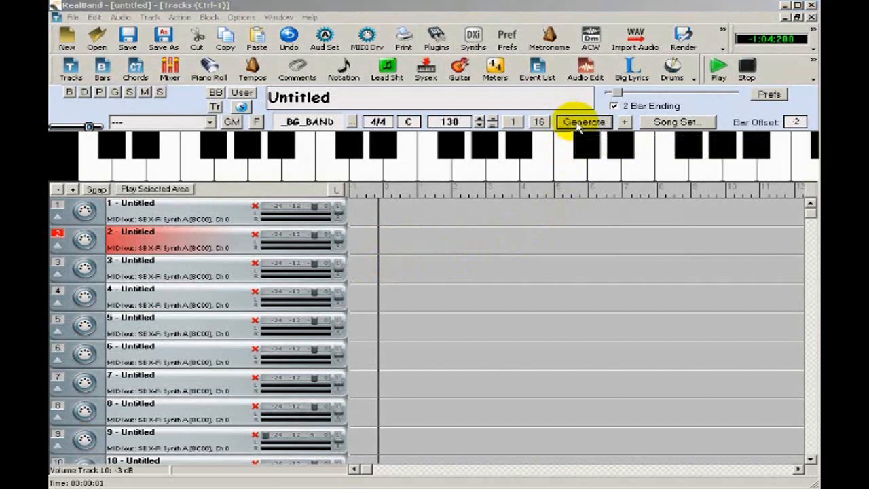
left_click(583, 122)
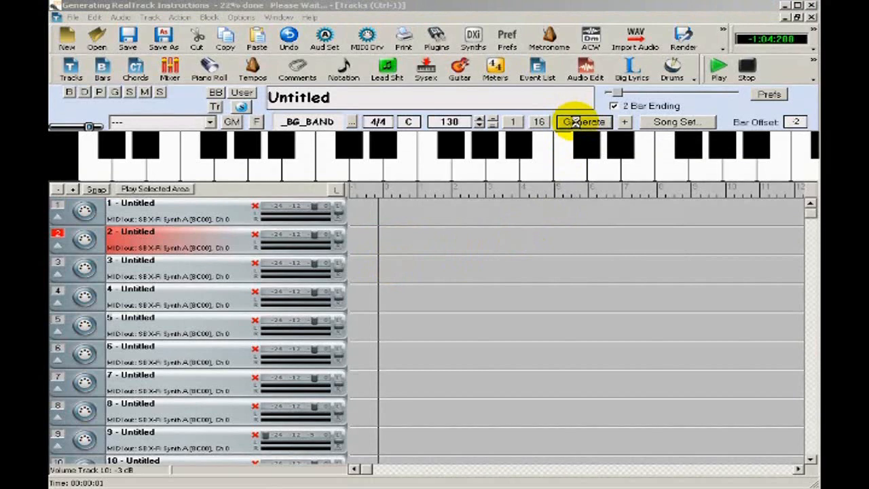
left_click(584, 122)
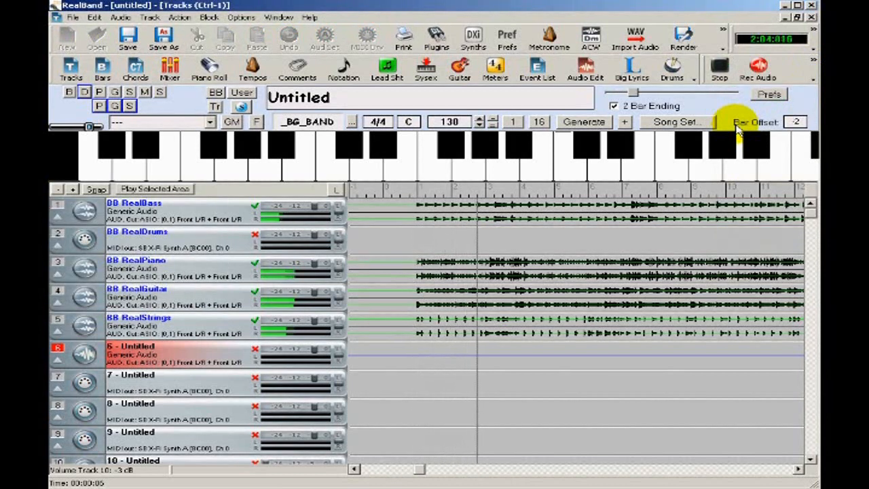
Stop recording and keep the new audio take on track 6.
left_click(720, 68)
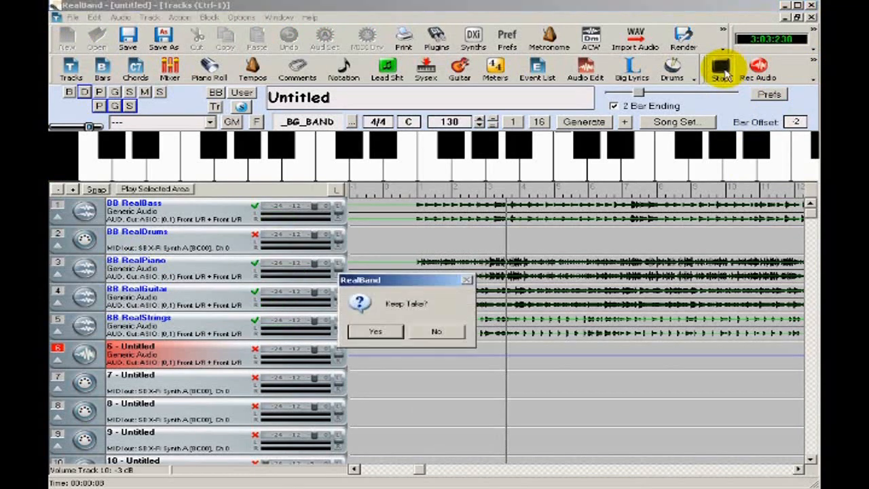
left_click(374, 331)
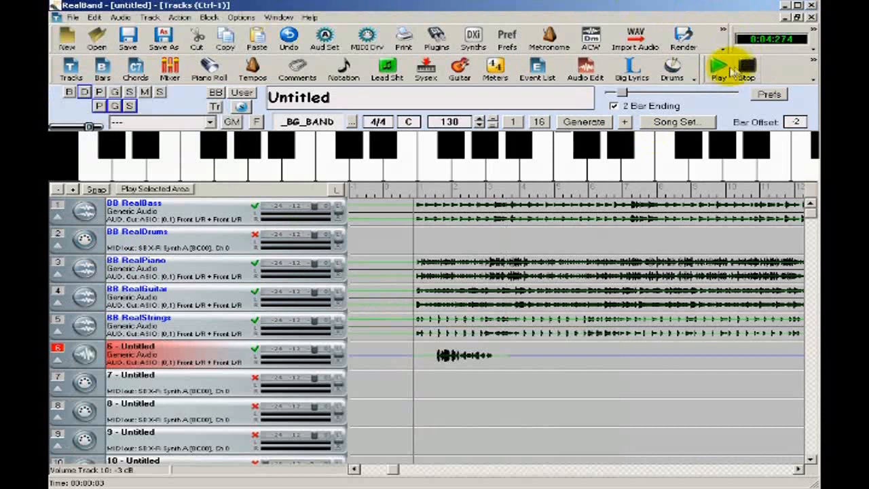
Play back the song with the recorded take, then stop.
left_click(719, 68)
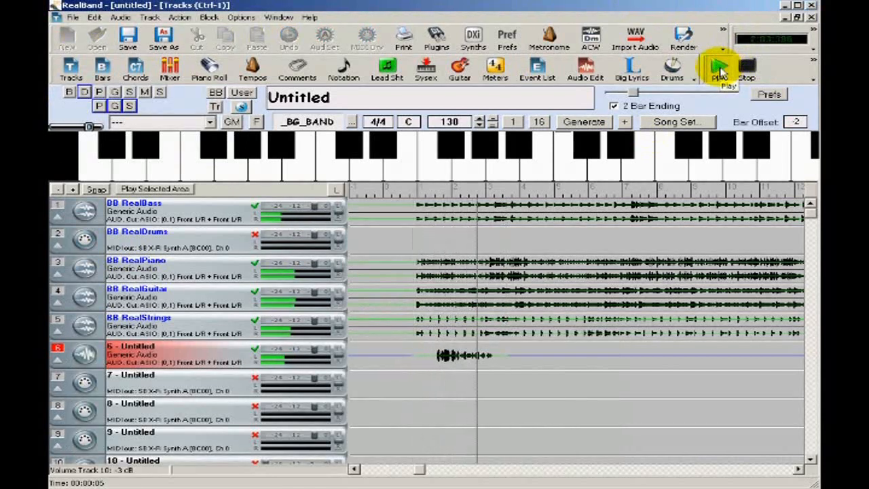
left_click(718, 68)
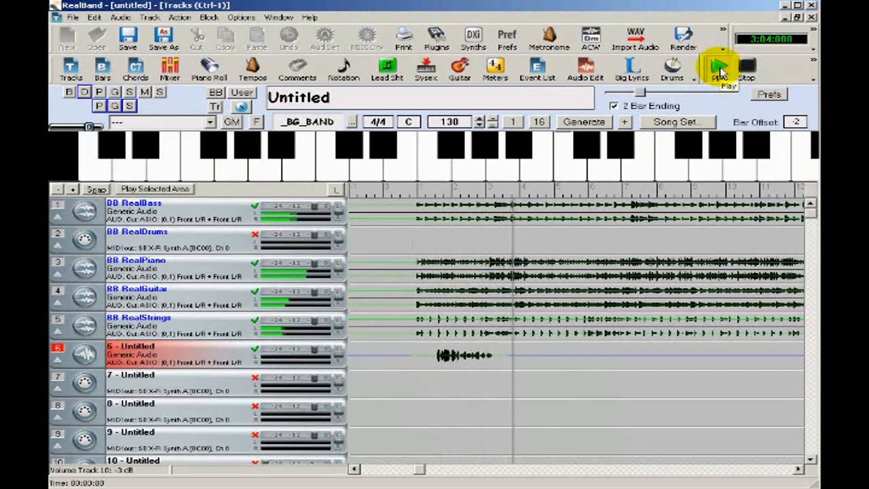
left_click(718, 68)
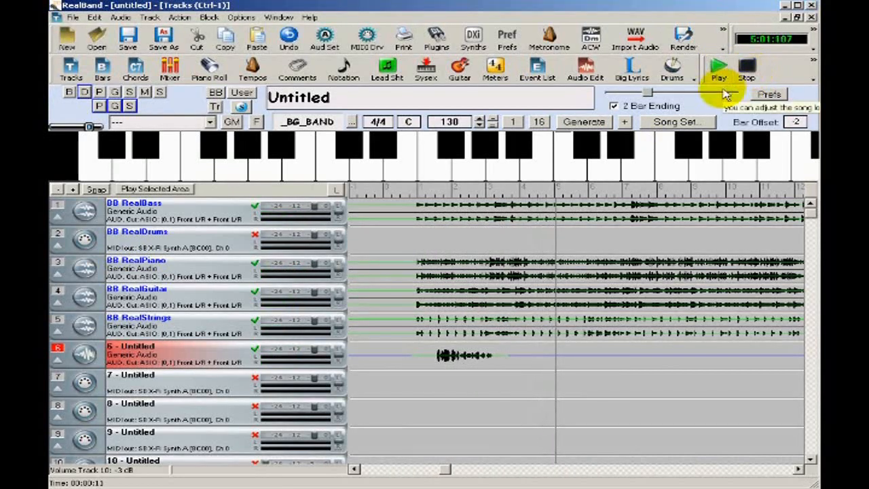
mouse_move(418, 358)
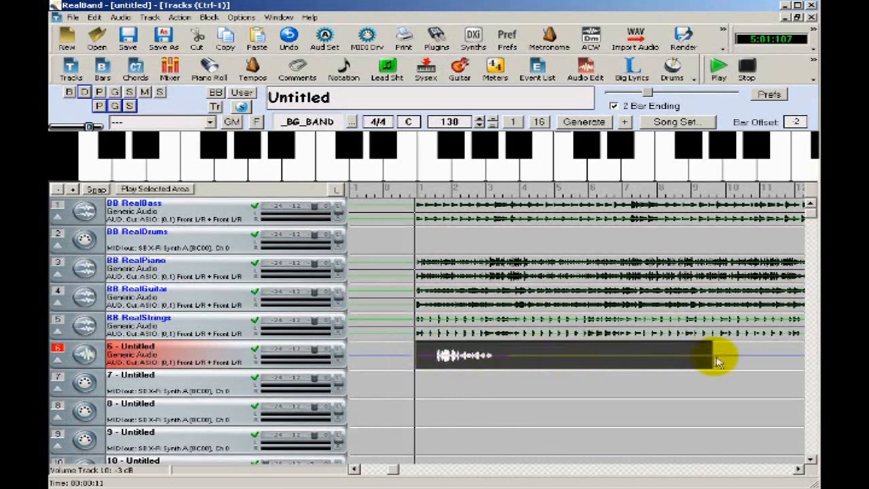
mouse_move(736, 361)
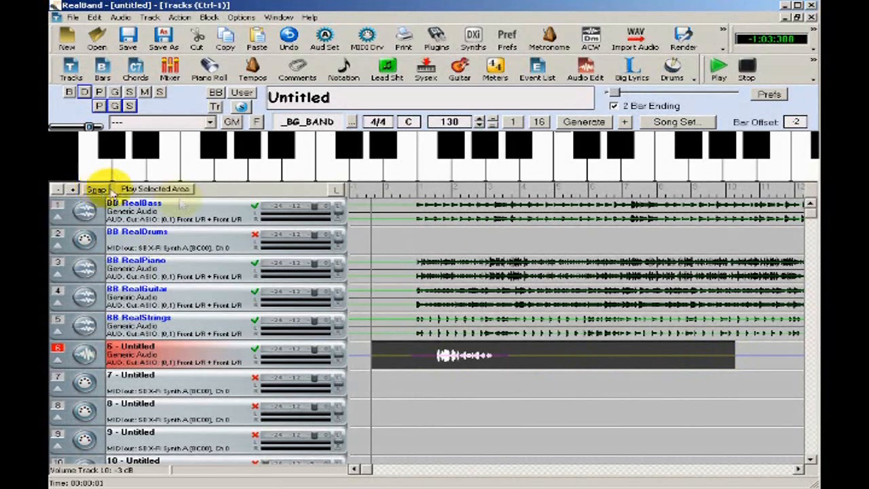
Assign the Mandolin, Soloist Bluegrass Ev 130 RealTrack to the track for the solo.
right_click(464, 355)
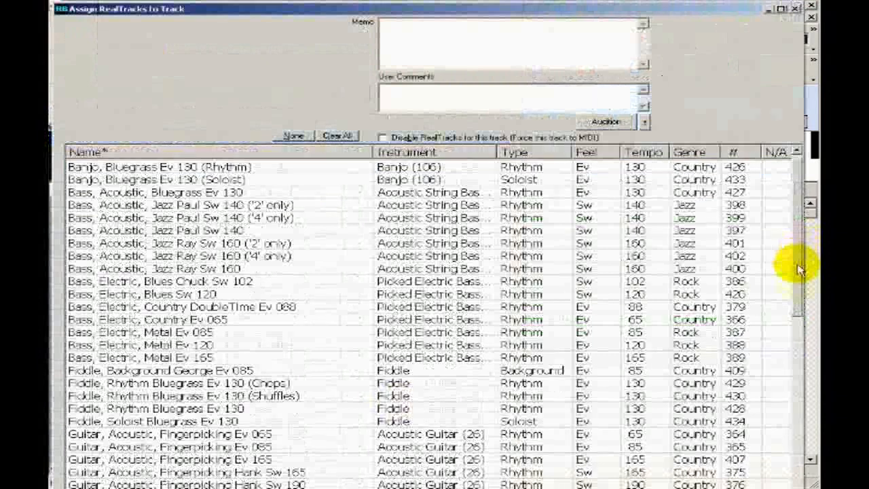
scroll("down", 3)
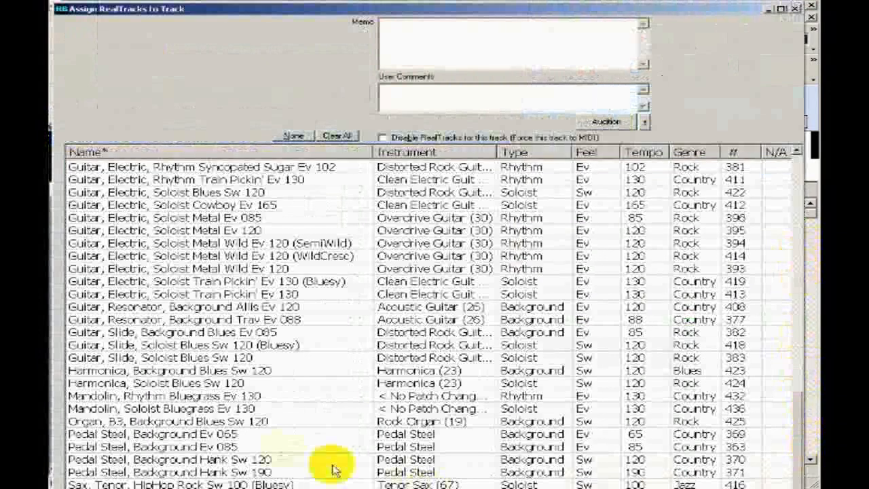
left_click(163, 407)
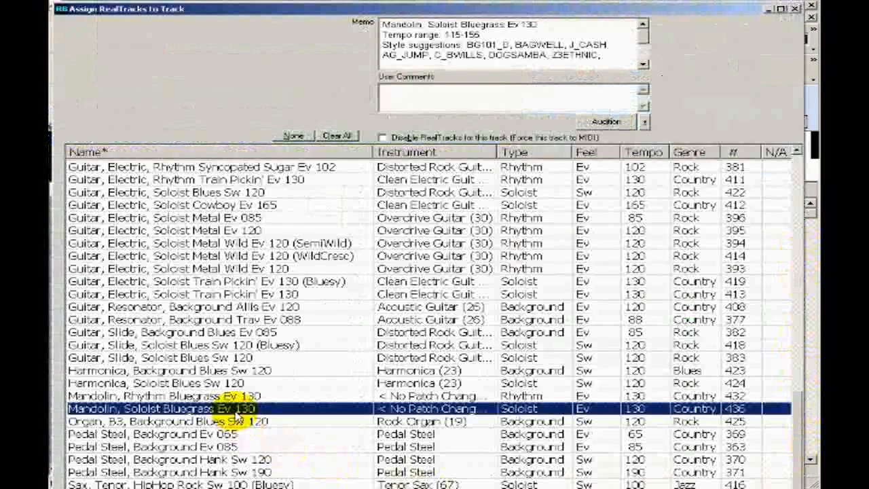
mouse_move(163, 410)
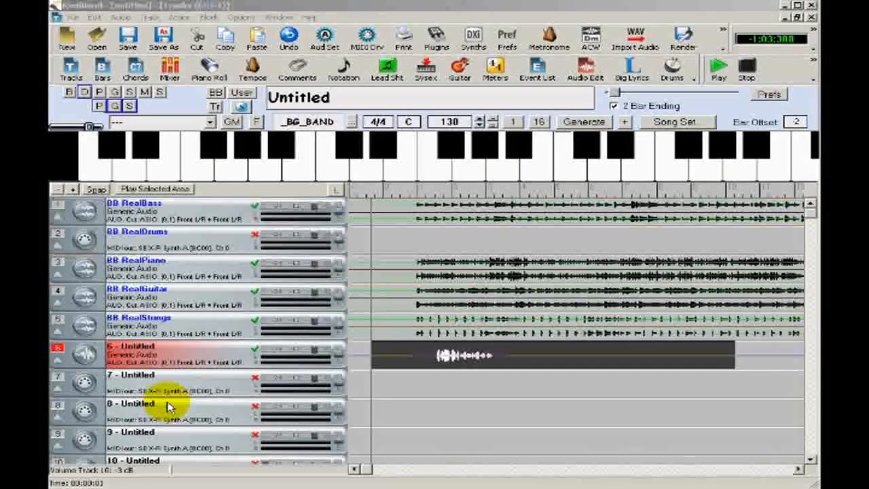
Generate the mandolin solo on track 6 and play it back.
left_click(582, 123)
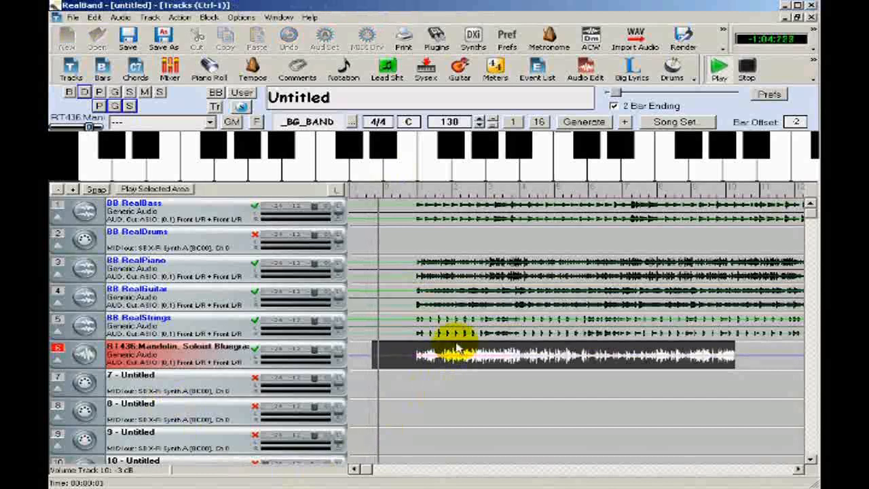
left_click(718, 68)
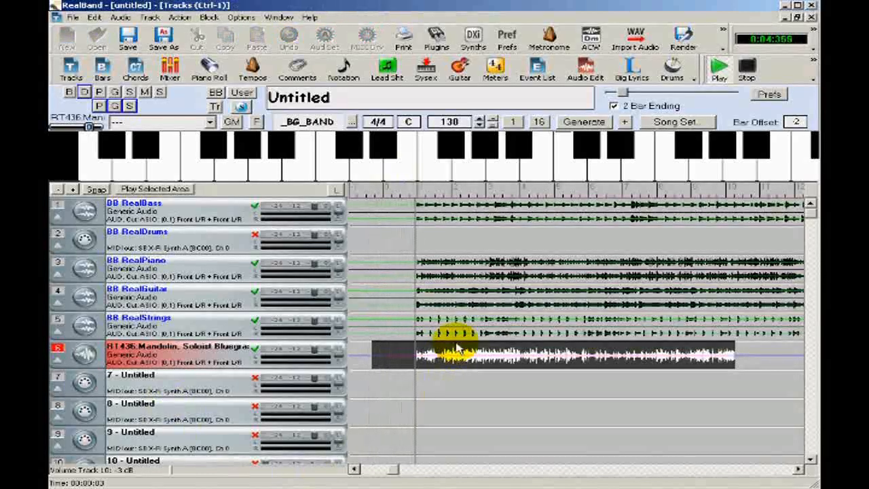
left_click(717, 70)
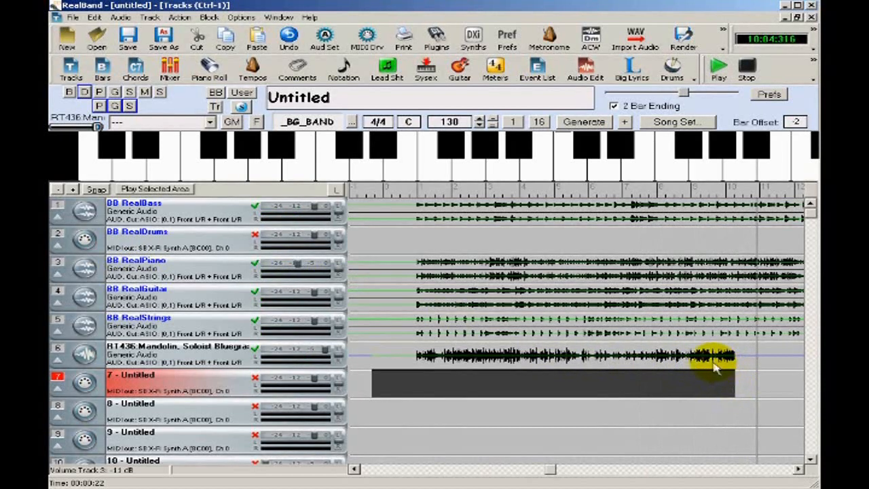
mouse_move(690, 387)
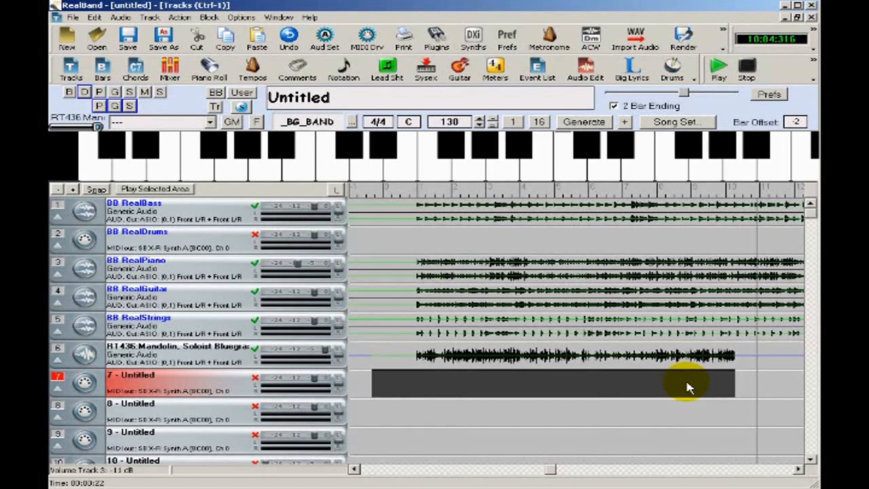
Show the mixer and adjust the mandolin solo track's volume slider.
left_click(170, 68)
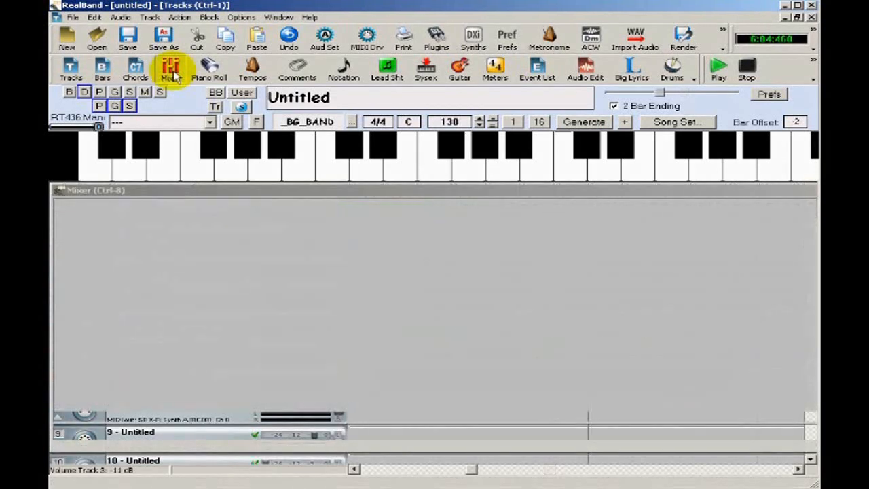
left_click(171, 68)
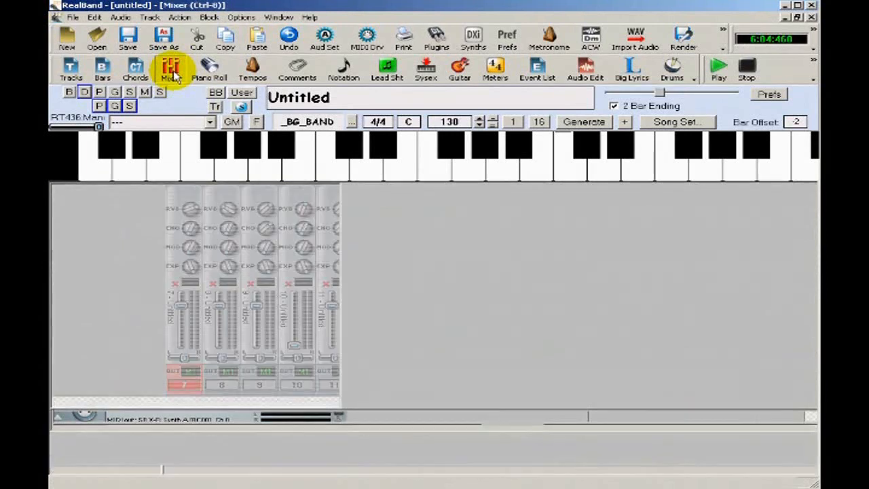
left_click(170, 68)
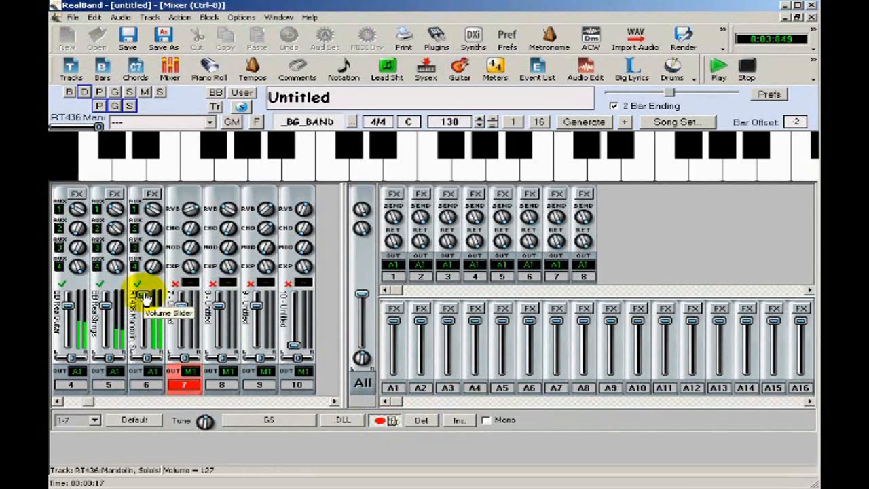
left_click_drag(143, 299, 142, 333)
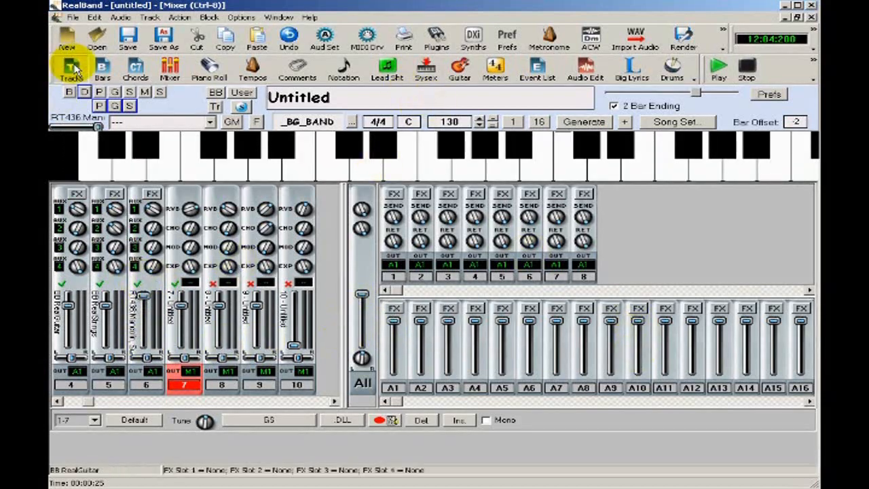
Arm fader recording and ride track 6's volume during playback, then stop.
left_click(70, 68)
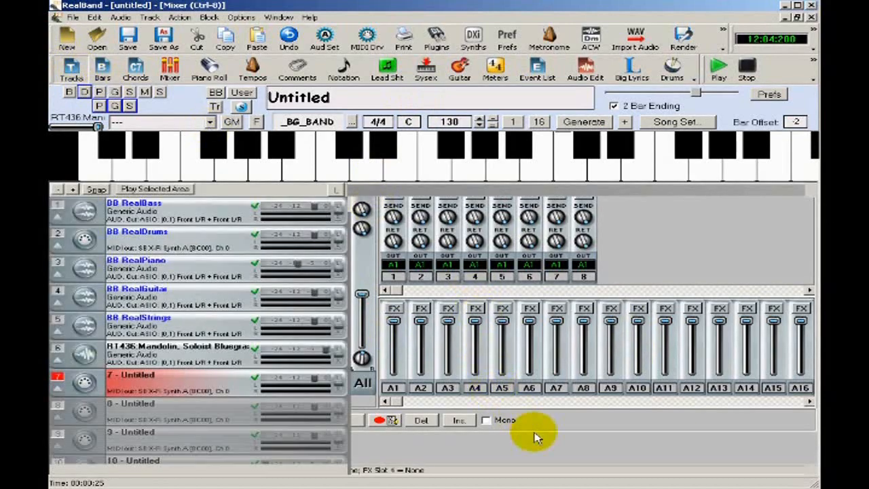
left_click(71, 68)
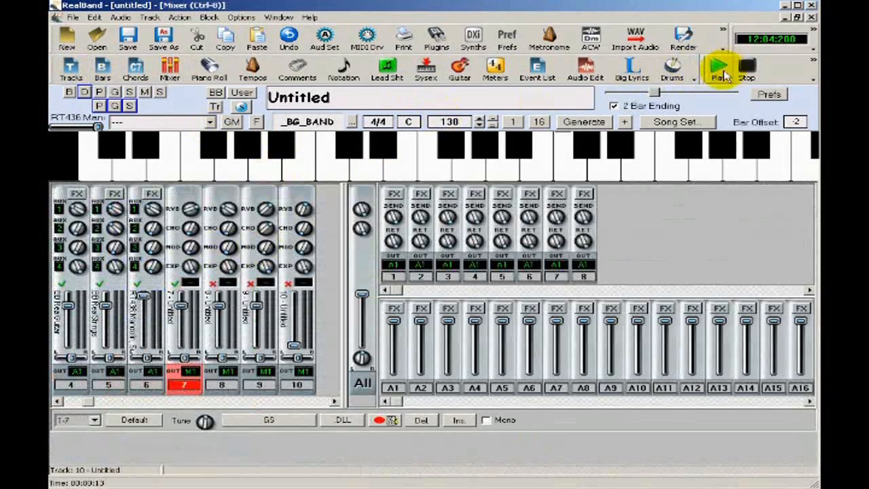
left_click(717, 68)
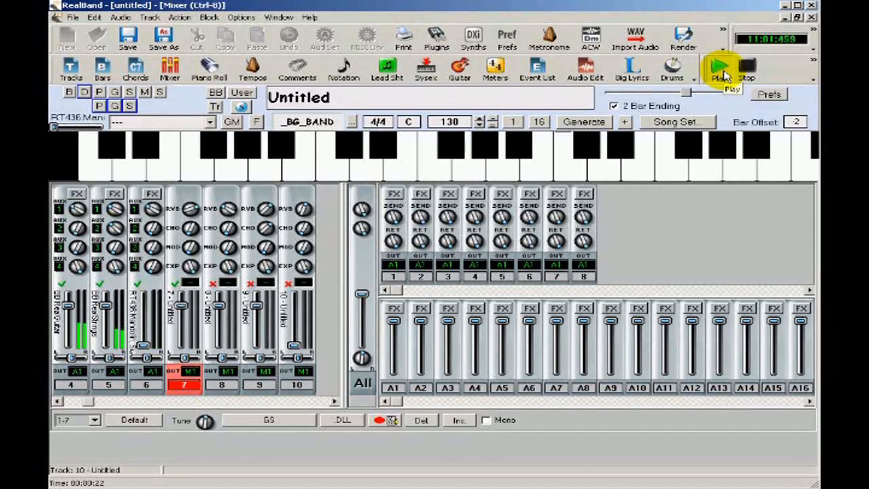
left_click(746, 68)
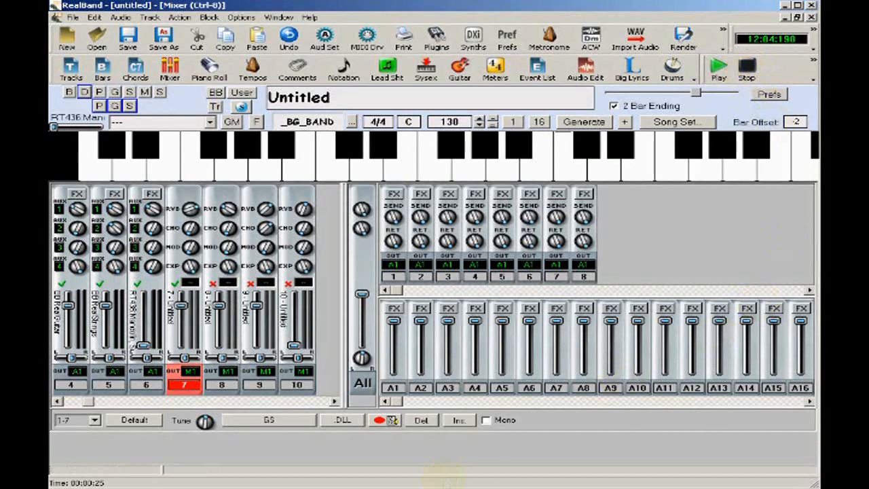
Back in the Tracks window, mark the span of bars on track 7 after the mandolin solo.
left_click(71, 70)
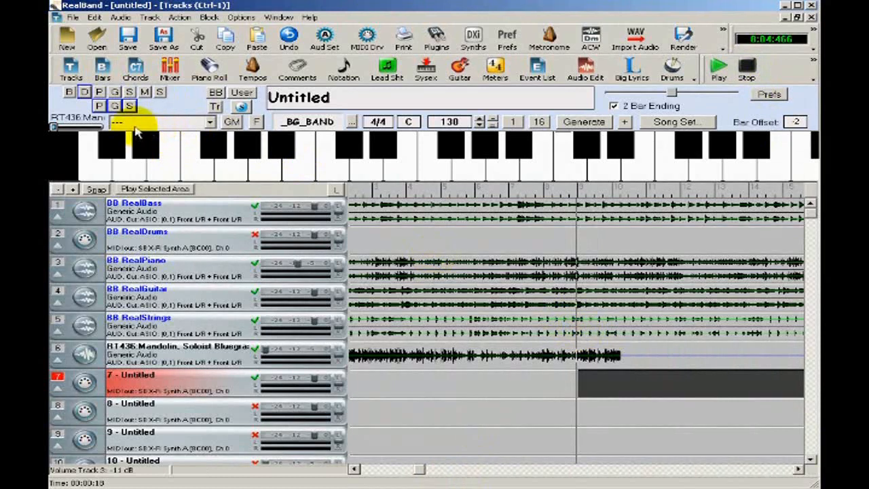
mouse_move(617, 338)
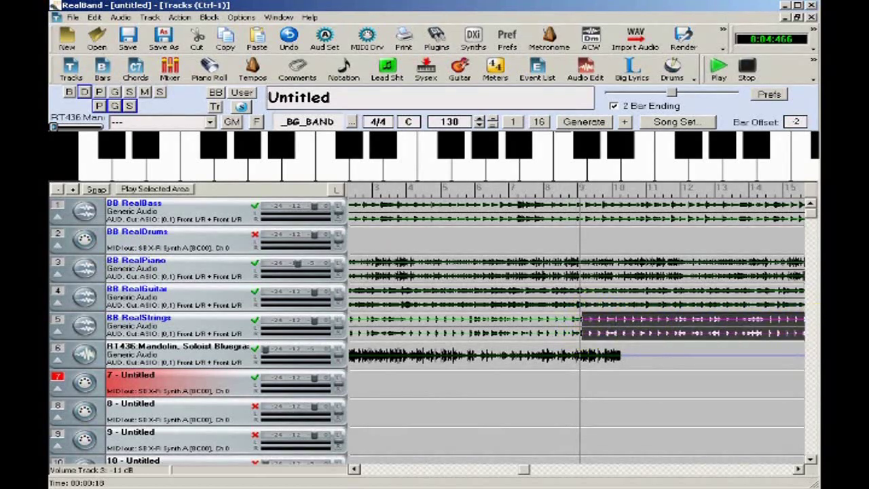
left_click(93, 16)
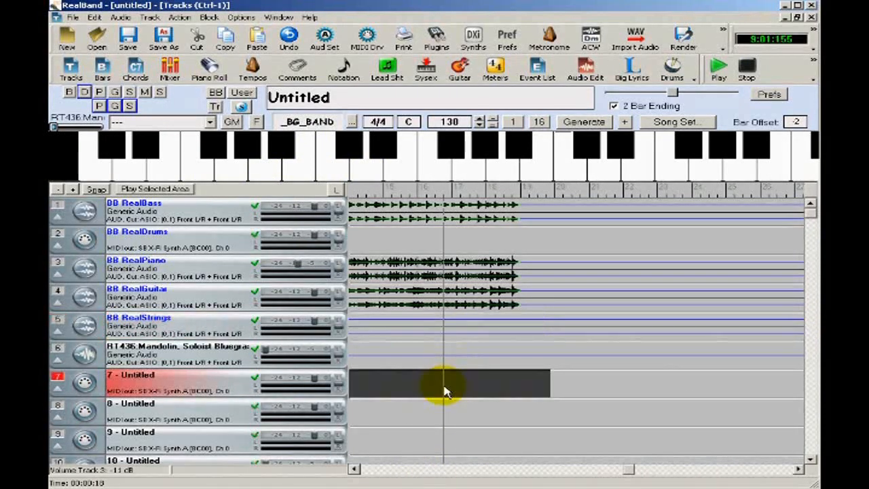
Generate a Fiddle, Soloist Bluegrass RealTrack into the marked bars of track 7.
right_click(445, 383)
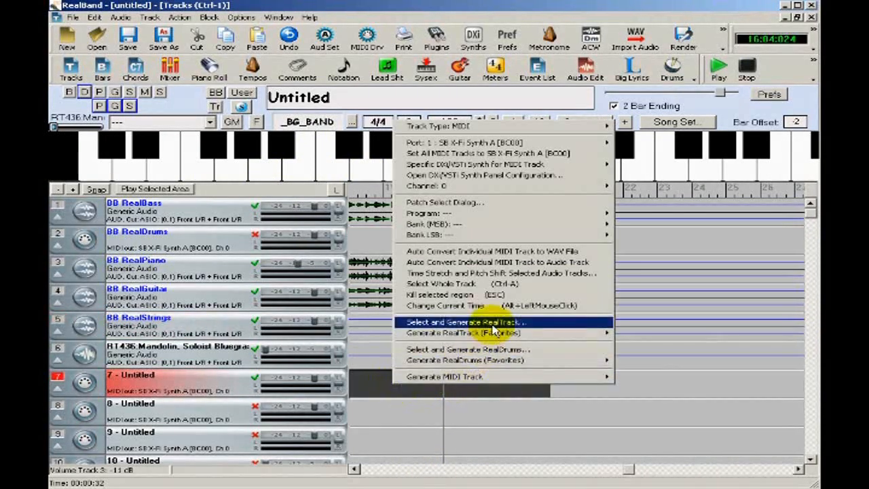
left_click(465, 322)
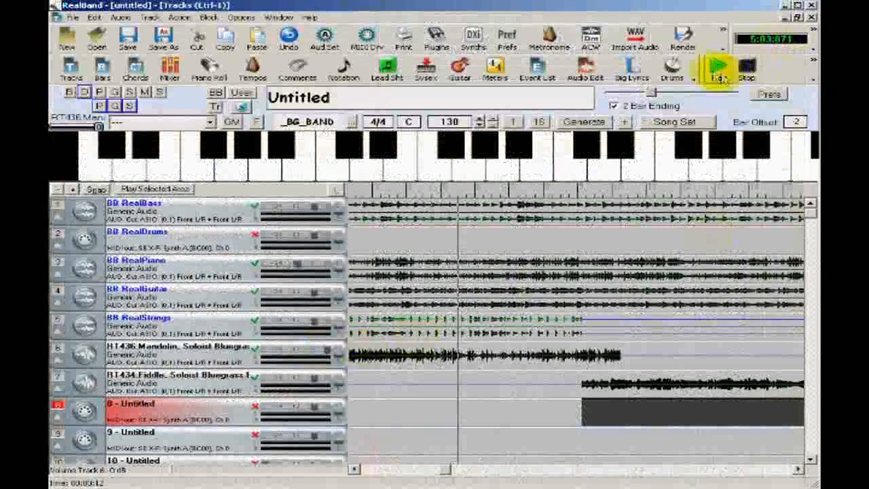
Play the song back with the new fiddle solo, restarting from the beginning.
left_click(716, 68)
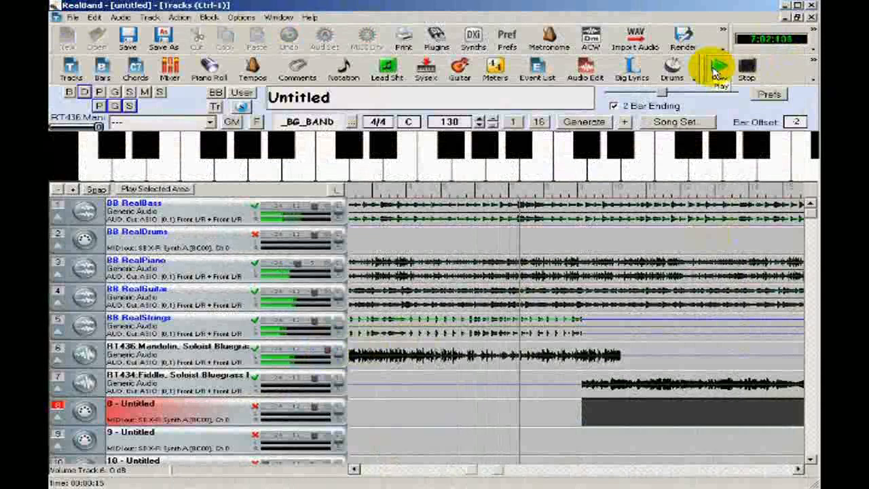
left_click(716, 68)
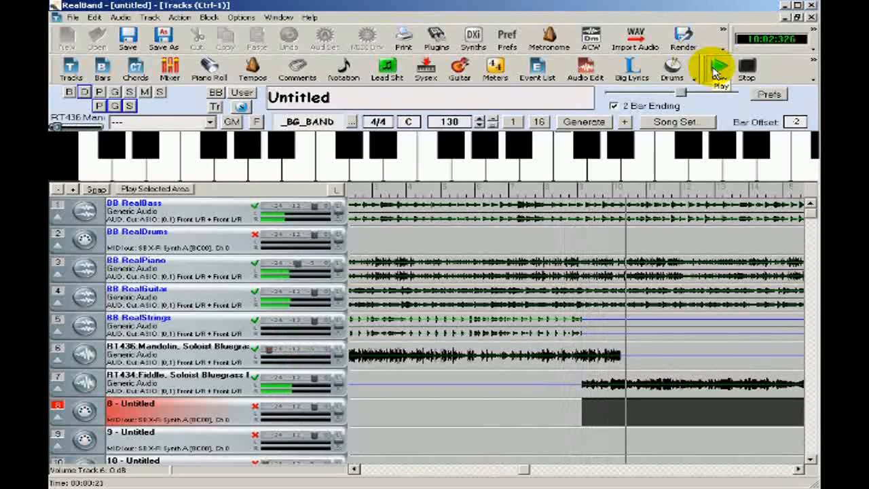
left_click(714, 65)
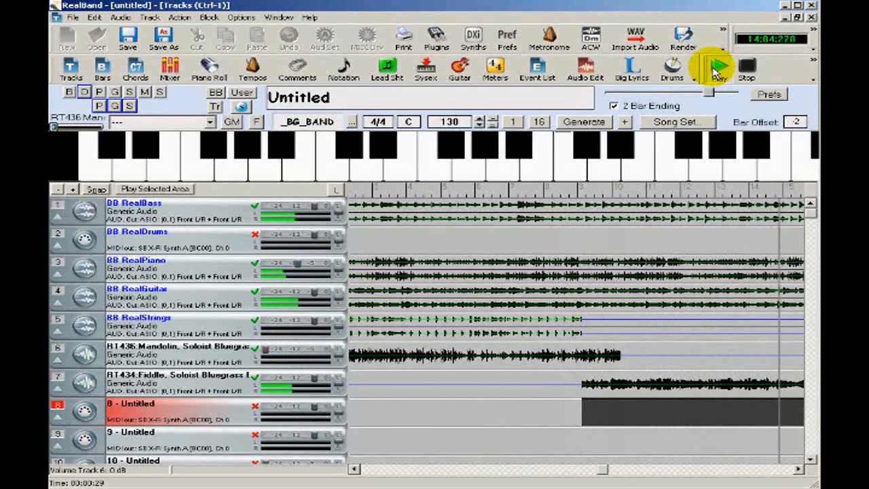
left_click(714, 65)
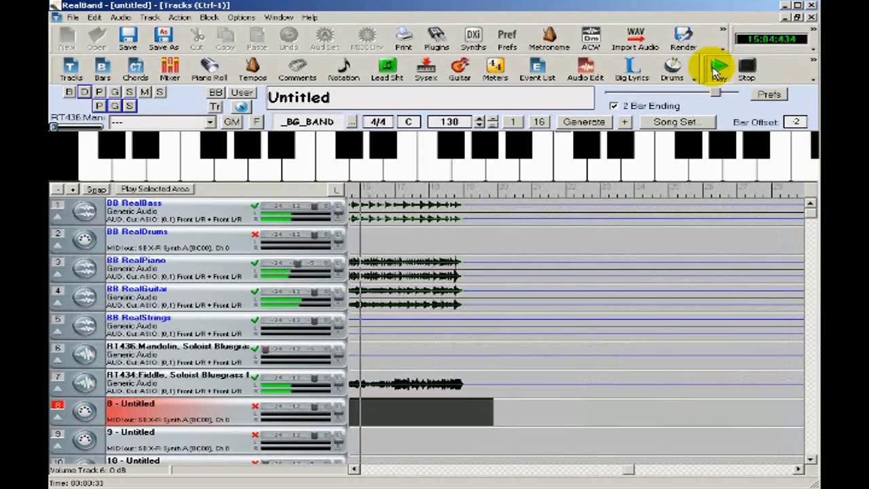
left_click(717, 66)
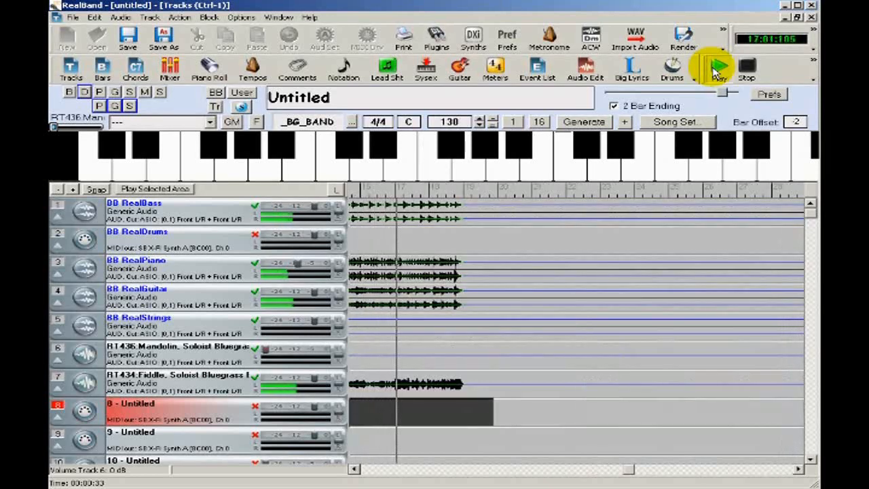